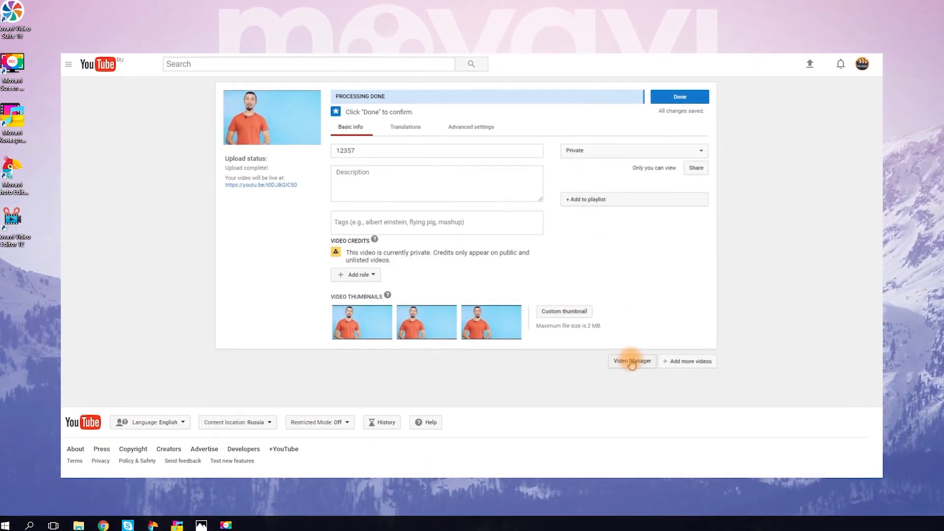
# Go to Video Manager and open video 12357 for editing
pyautogui.click(632, 361)
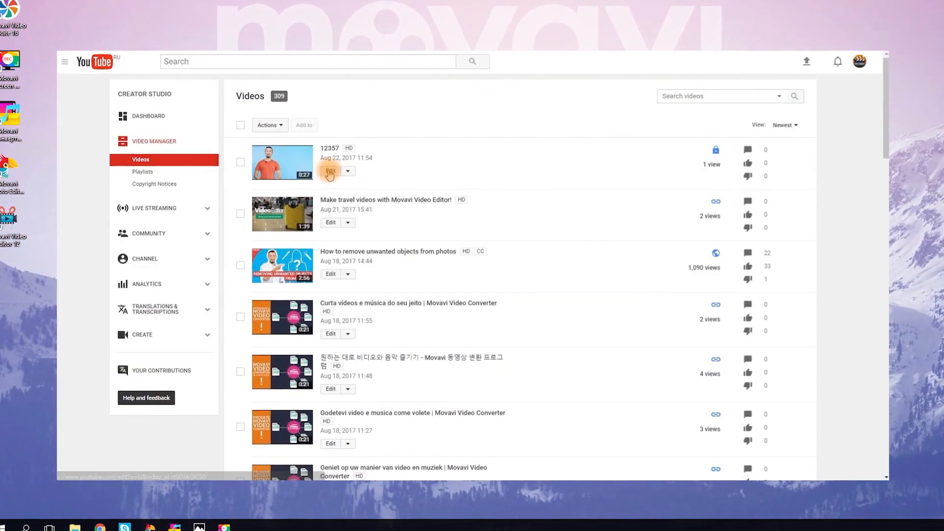
pyautogui.click(329, 171)
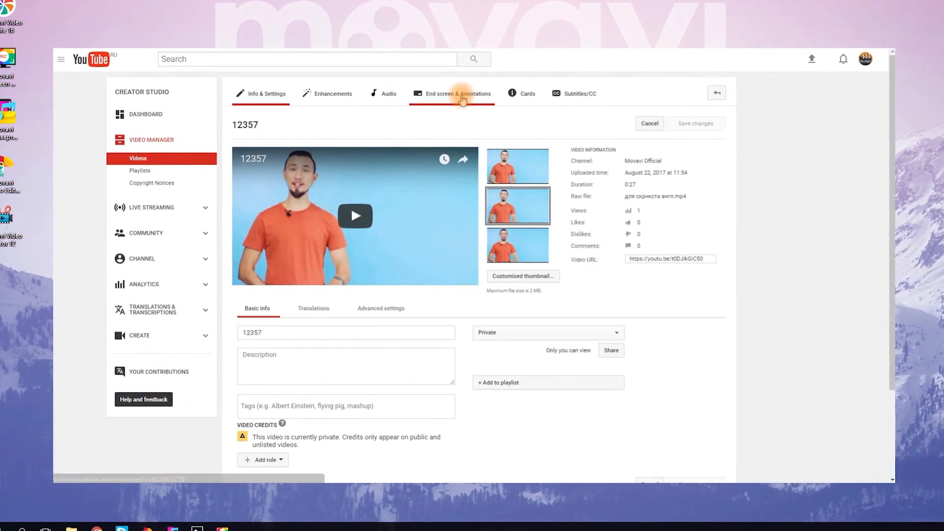
# Create a Video or Playlist end-screen element set to Most recent upload
pyautogui.click(458, 93)
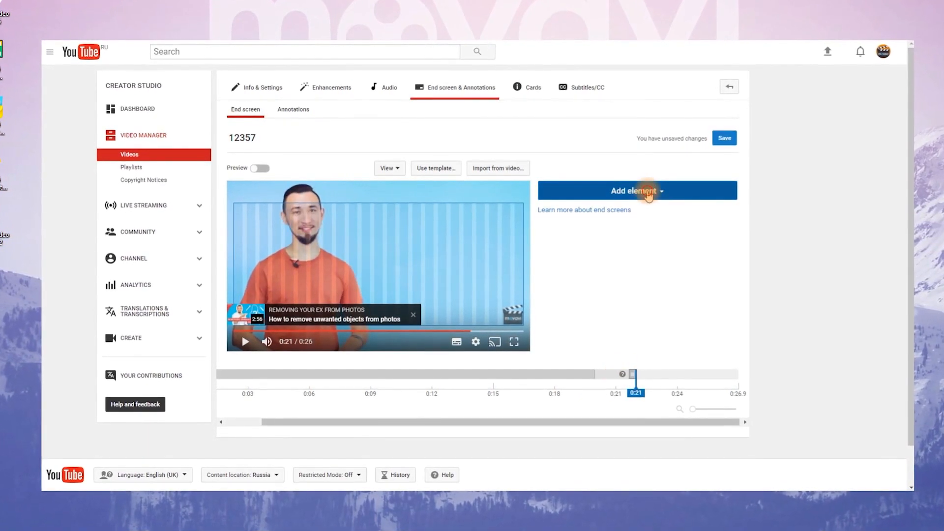
pyautogui.click(636, 190)
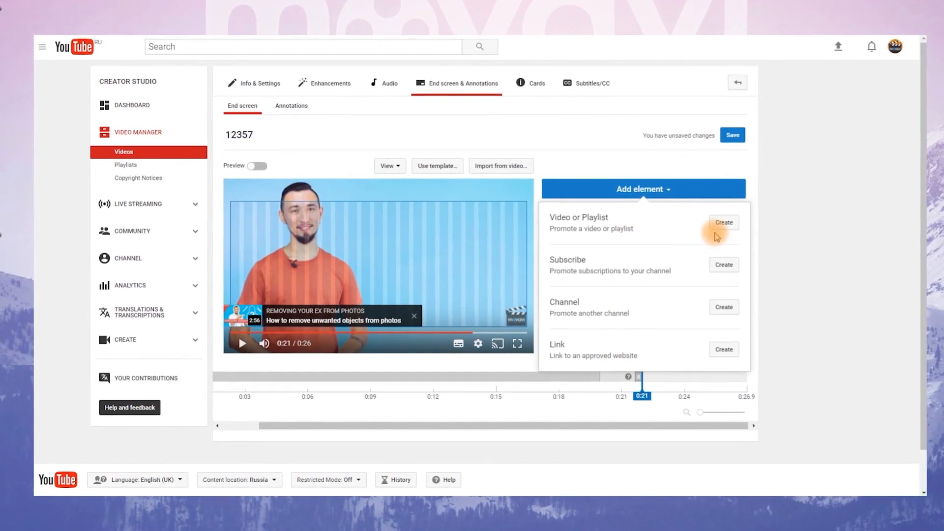
pyautogui.click(723, 222)
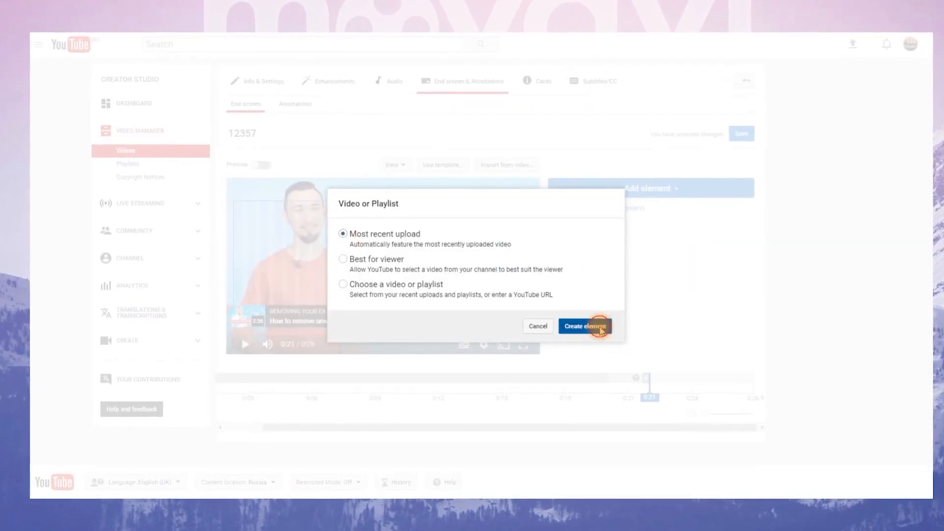
pyautogui.click(583, 326)
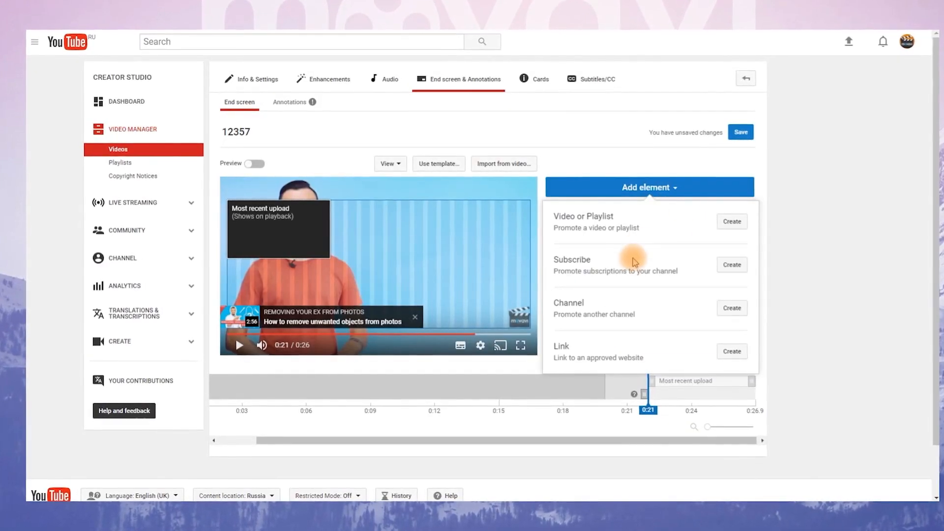
# Create a Subscribe element for Movavi Official on the end screen and save all changes
pyautogui.click(732, 264)
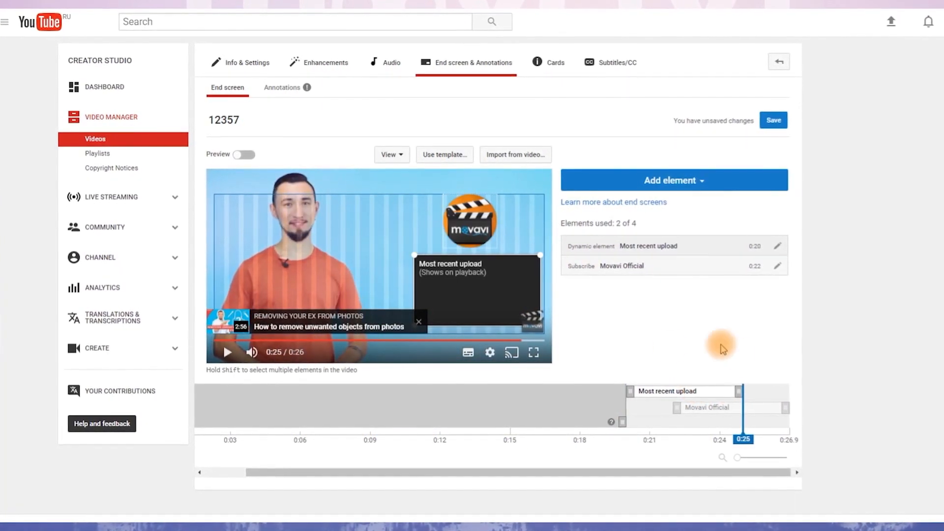
pyautogui.moveTo(632, 365)
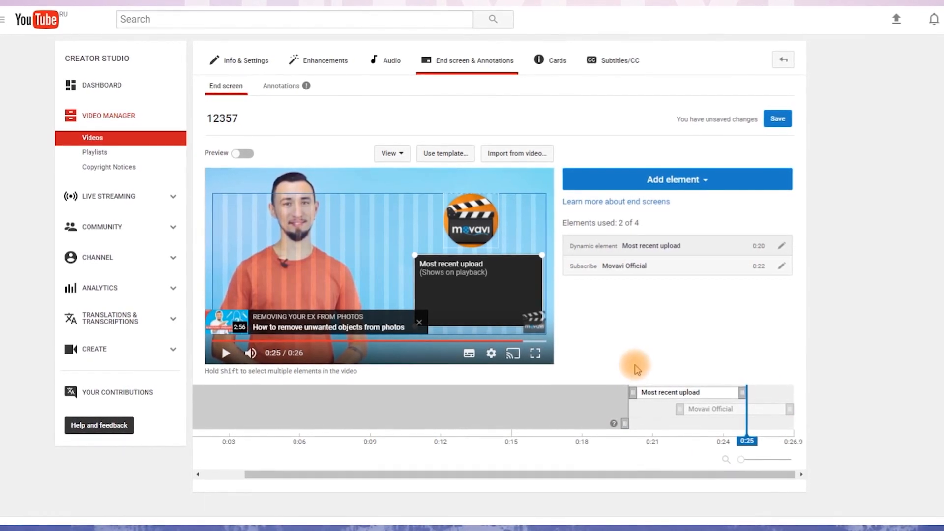
pyautogui.click(777, 118)
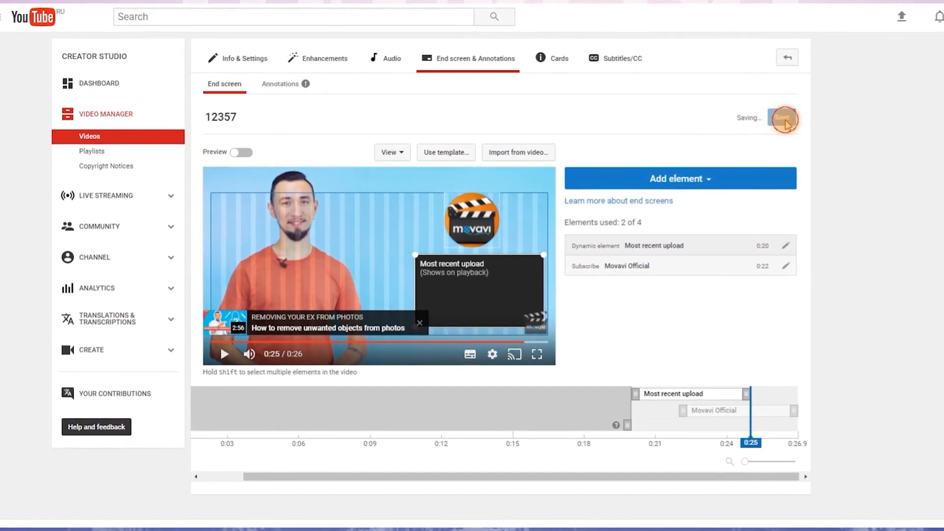
pyautogui.click(782, 119)
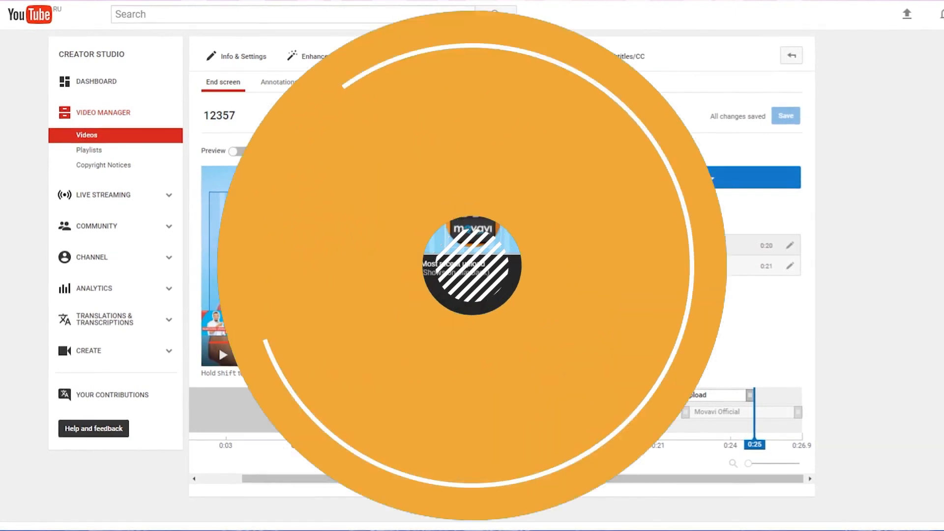